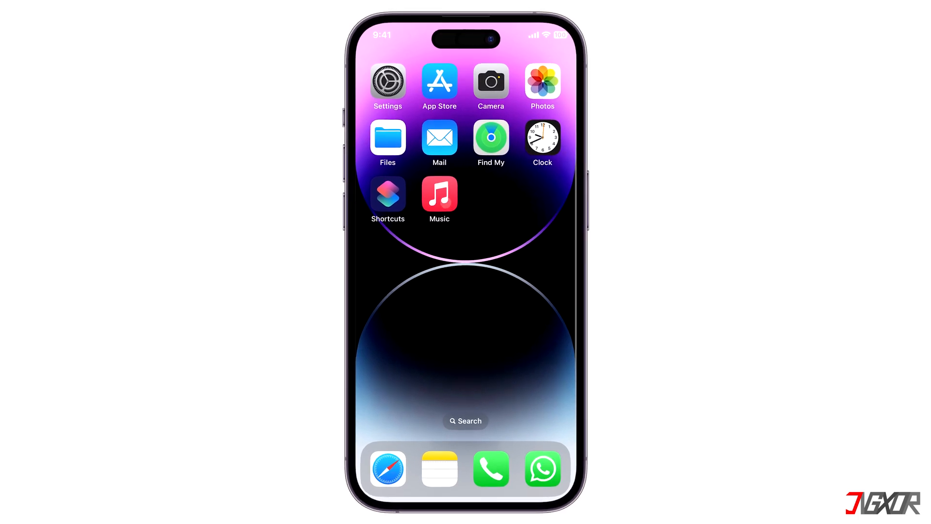
Launch the Music app and scroll through the Listen Now recommendations
{"action": "left_click", "coordinate": [439, 197]}
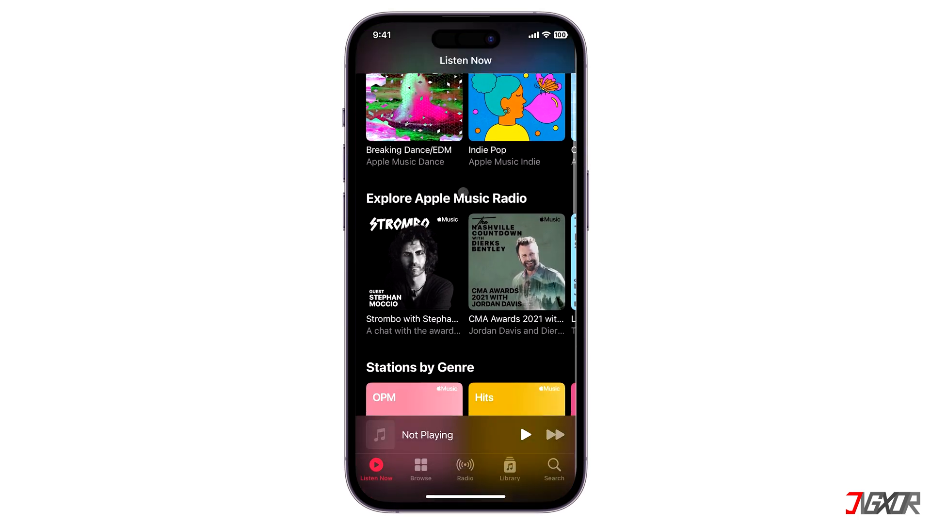
{"action": "scroll", "scroll_direction": "down", "scroll_amount": 3}
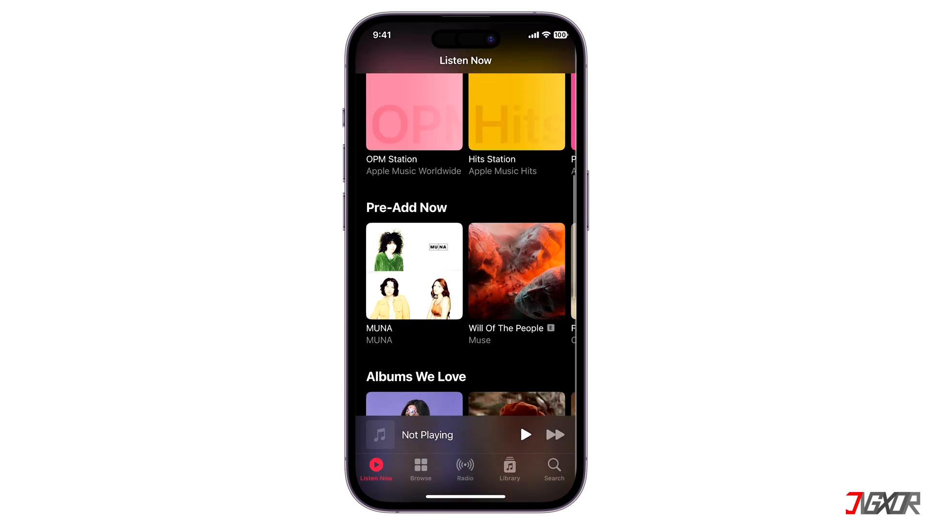
{"action": "scroll", "scroll_direction": "down", "scroll_amount": 3}
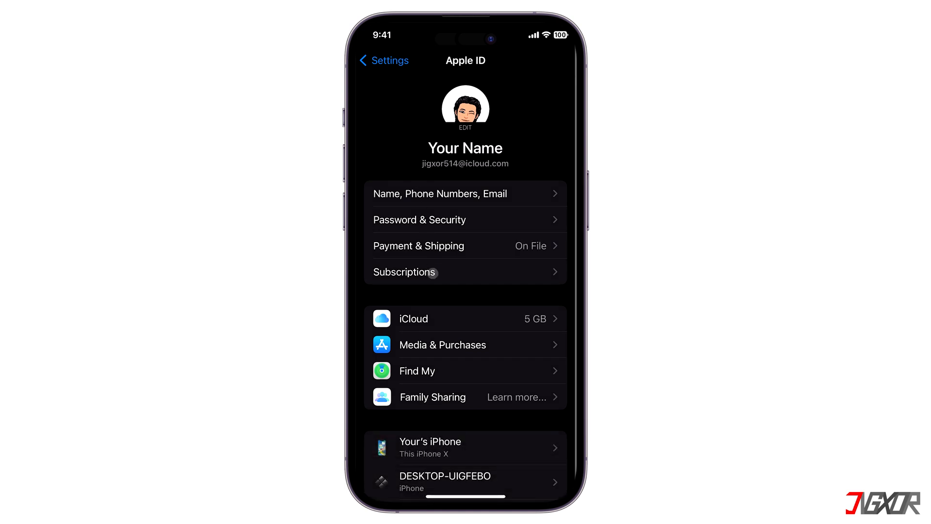
From Apple ID Subscriptions, cancel the Apple Music free trial and confirm the cancellation
{"action": "left_click", "coordinate": [404, 272]}
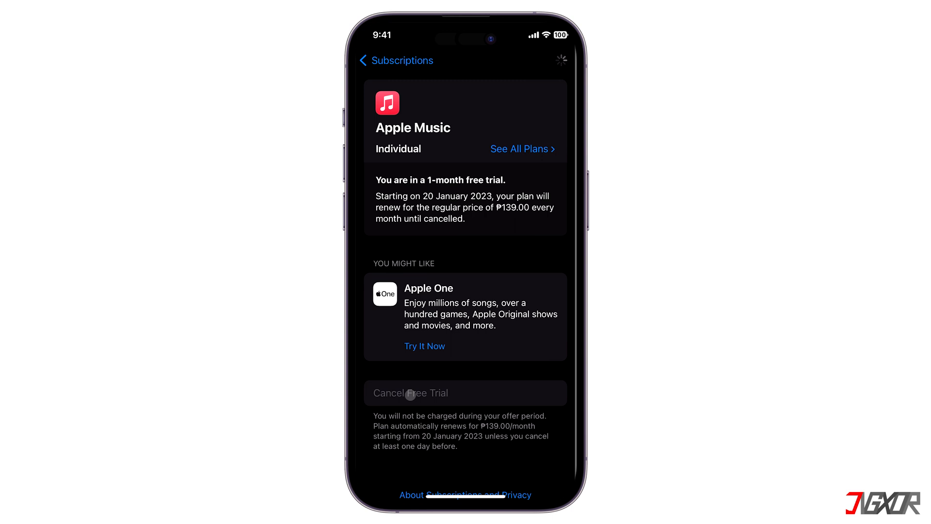
{"action": "left_click", "coordinate": [465, 393]}
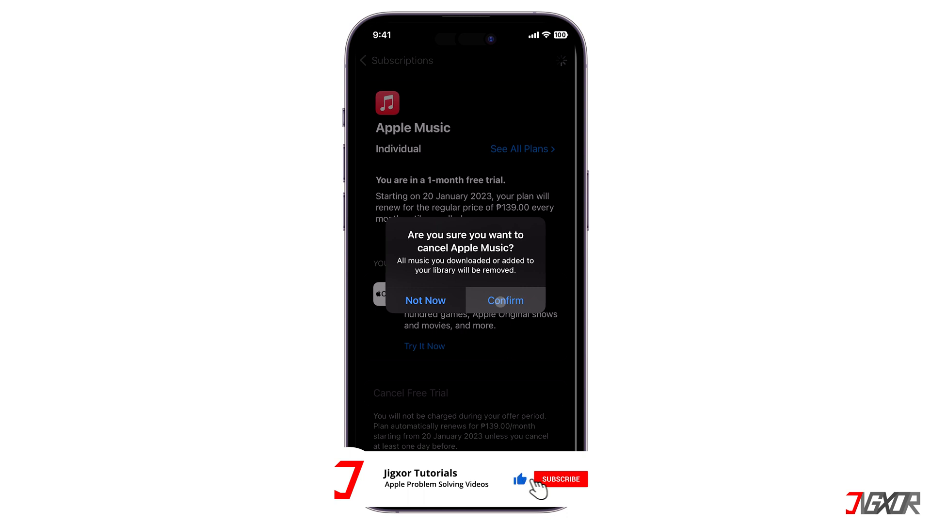
{"action": "left_click", "coordinate": [562, 478]}
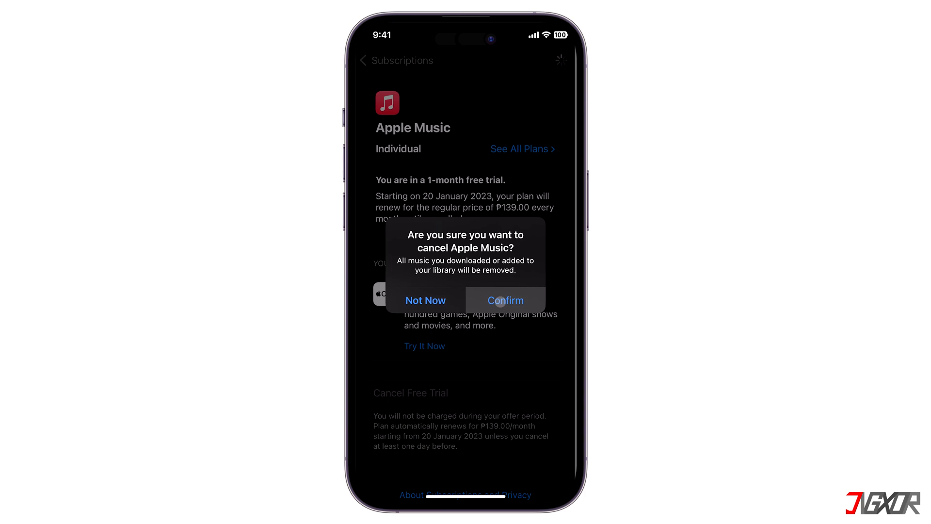
{"action": "left_click", "coordinate": [506, 300]}
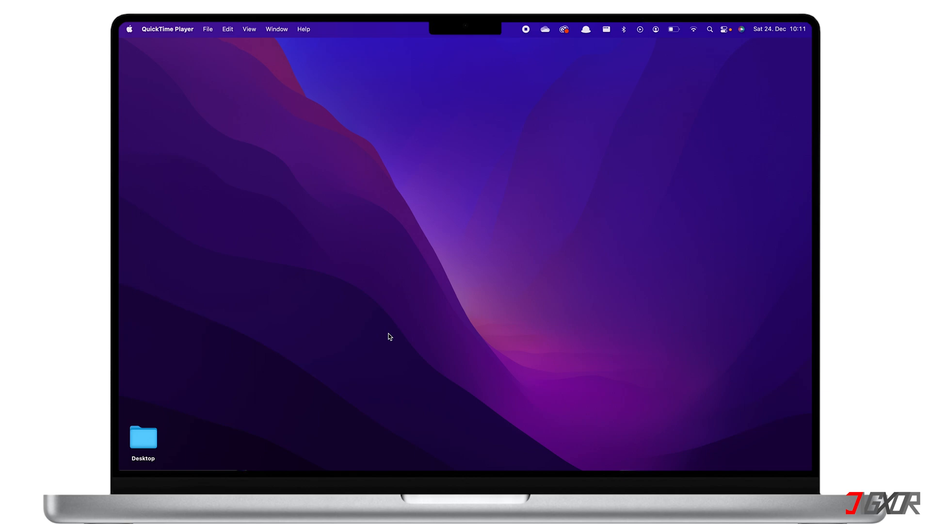
Launch App Store via Spotlight and view the account's information page
{"action": "type", "text": "app"}
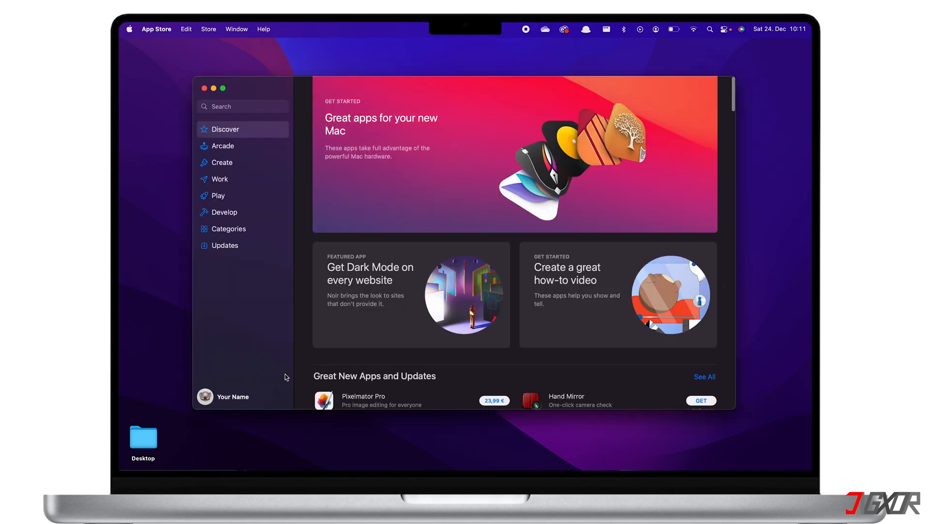
{"action": "left_click", "coordinate": [232, 396]}
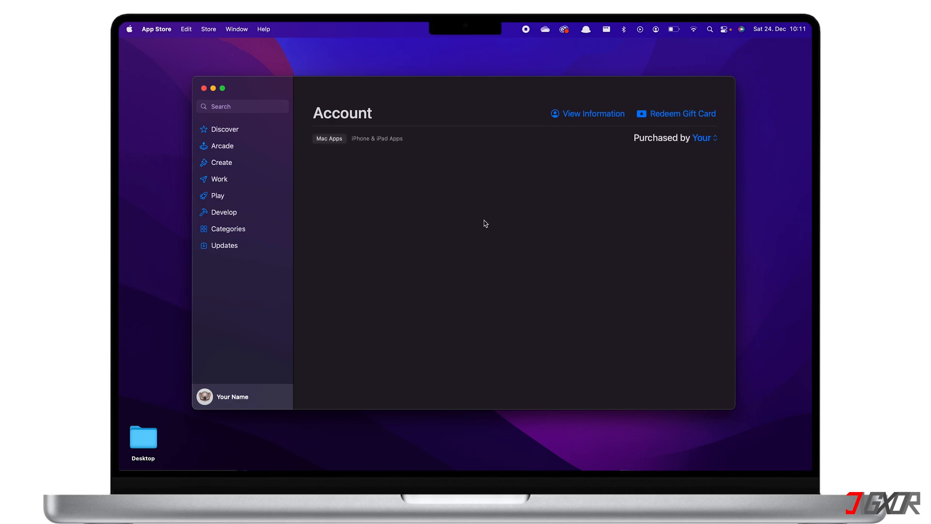
{"action": "left_click", "coordinate": [593, 113]}
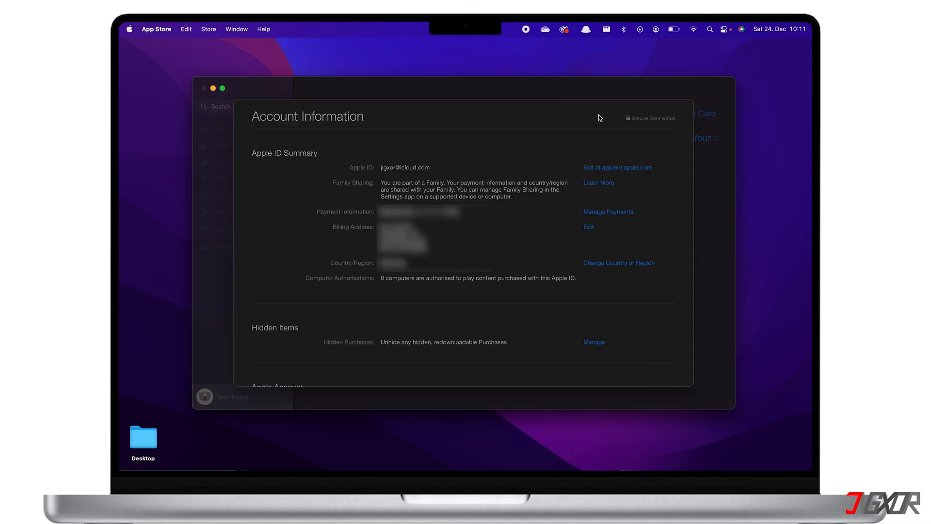
Reach the Subscriptions list via Manage, showing Apple Music and GALATEA active
{"action": "scroll", "scroll_direction": "down", "scroll_amount": 3}
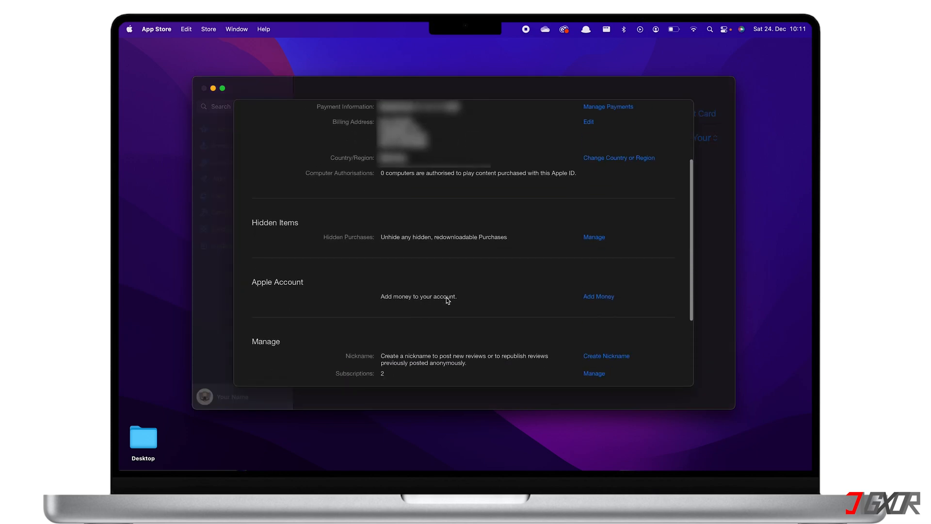
{"action": "scroll", "scroll_direction": "down", "scroll_amount": 3}
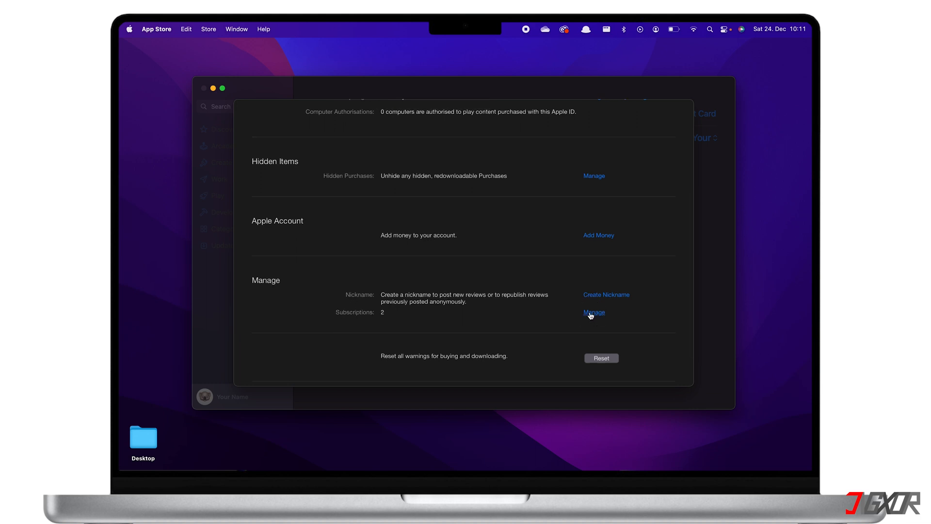
{"action": "left_click", "coordinate": [594, 312]}
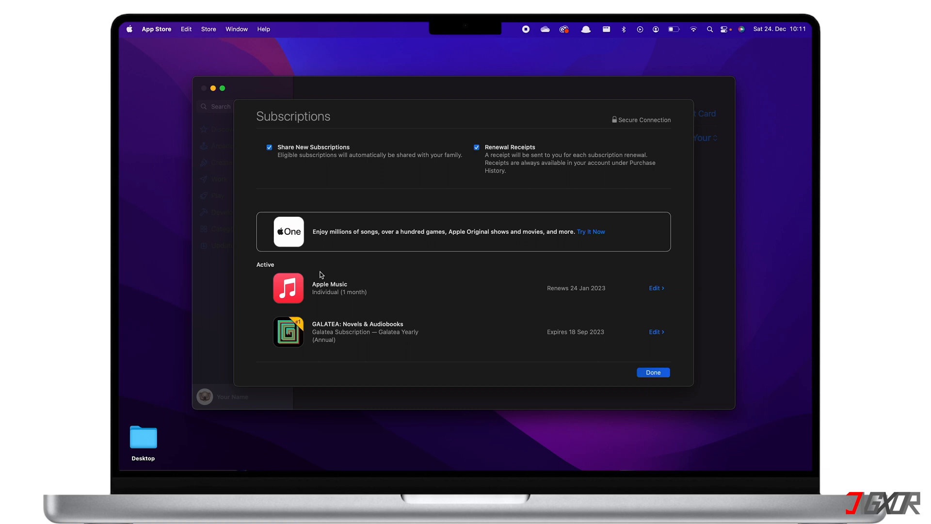
{"action": "mouse_move", "coordinate": [655, 291]}
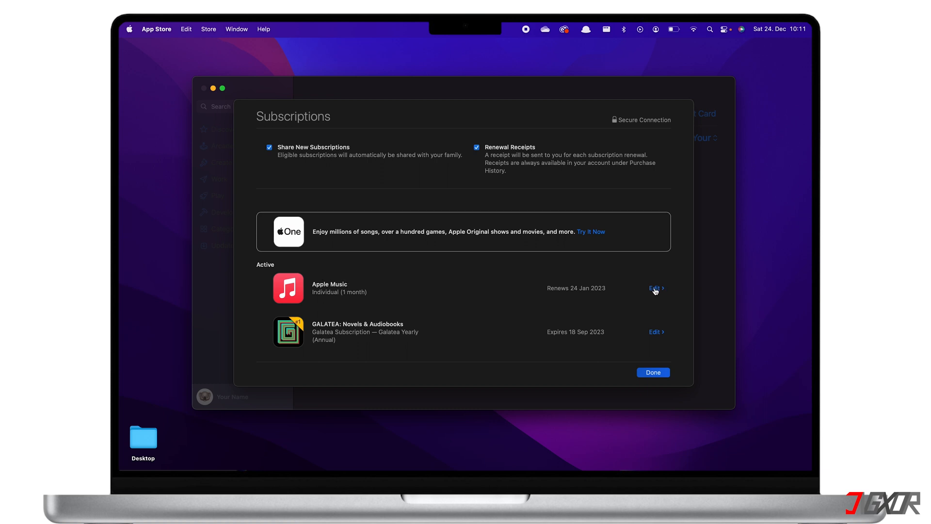
Edit the Apple Music entry in the Active subscriptions list to view its details
{"action": "left_click", "coordinate": [655, 289]}
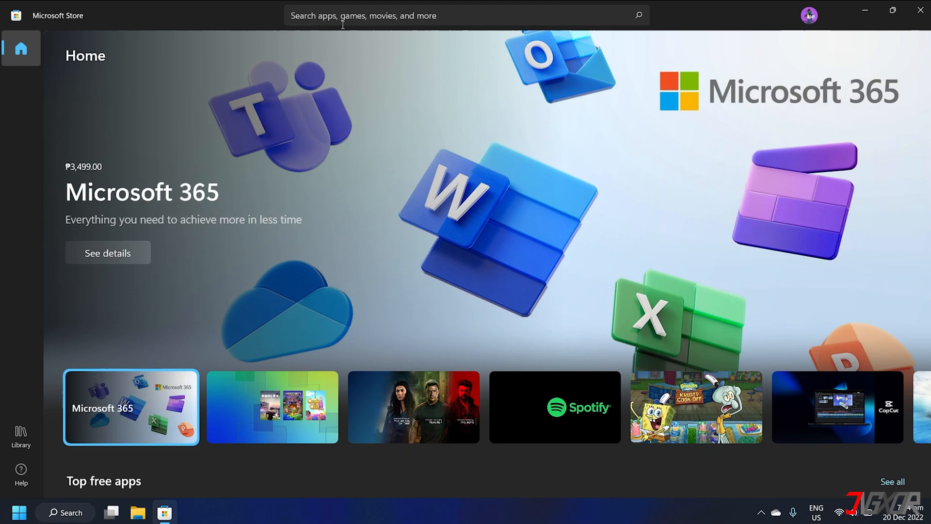
Search the Microsoft Store for 'itunes' using the search bar suggestion
{"action": "type", "text": "itunes"}
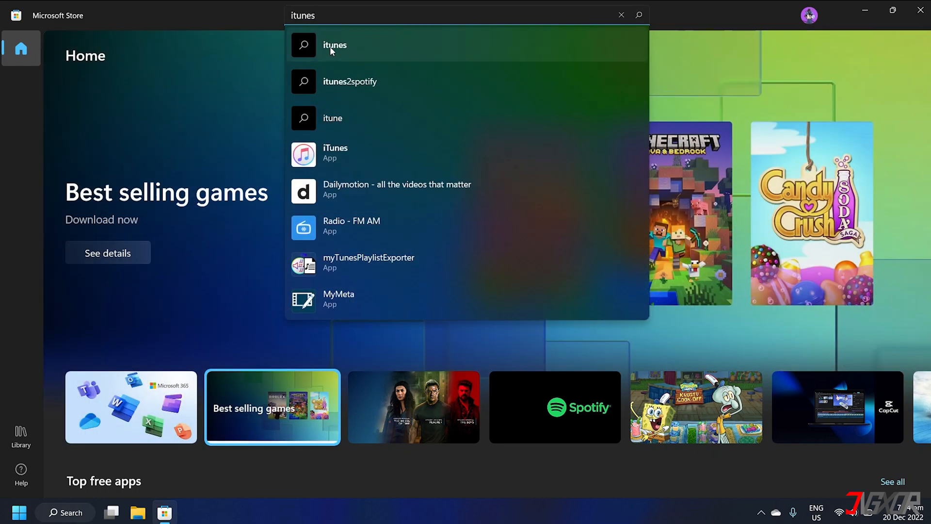
{"action": "left_click", "coordinate": [335, 46]}
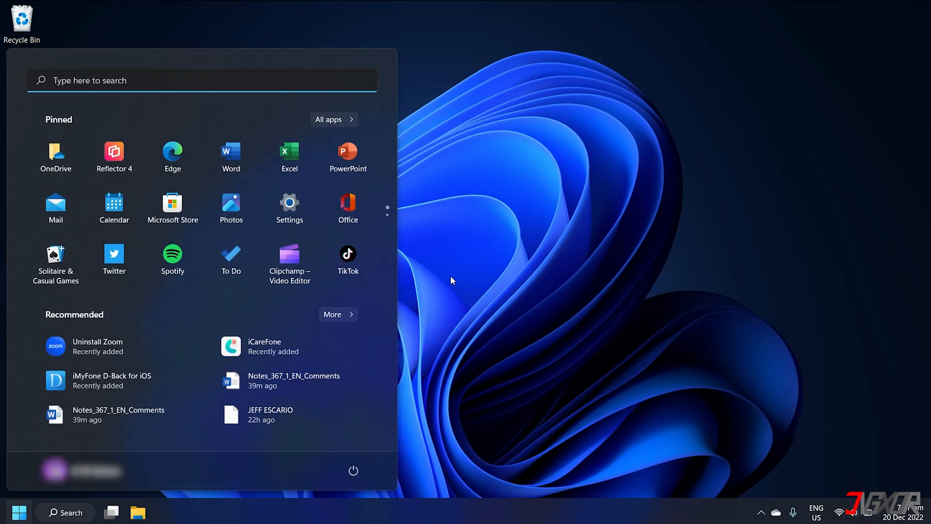
Launch iTunes from the Start menu search for 'itunes'
{"action": "type", "text": "itunes"}
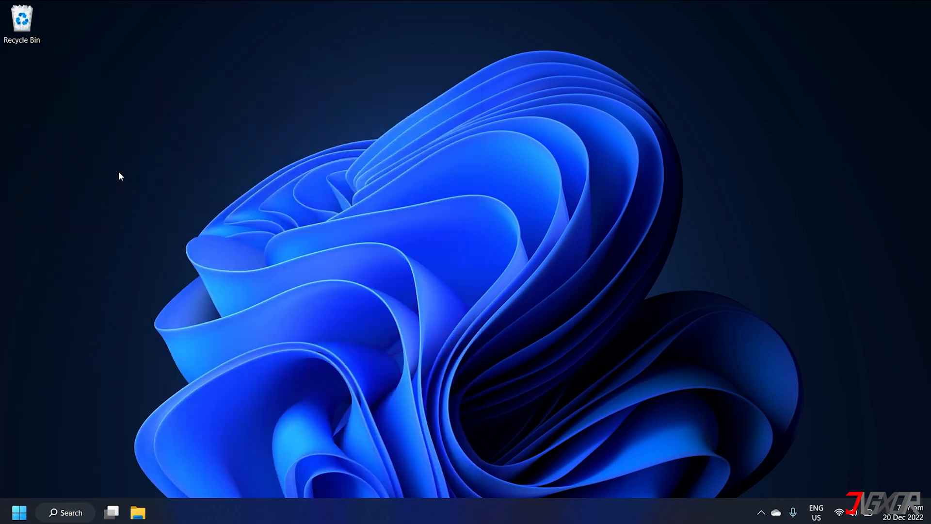
{"action": "left_click", "coordinate": [165, 513]}
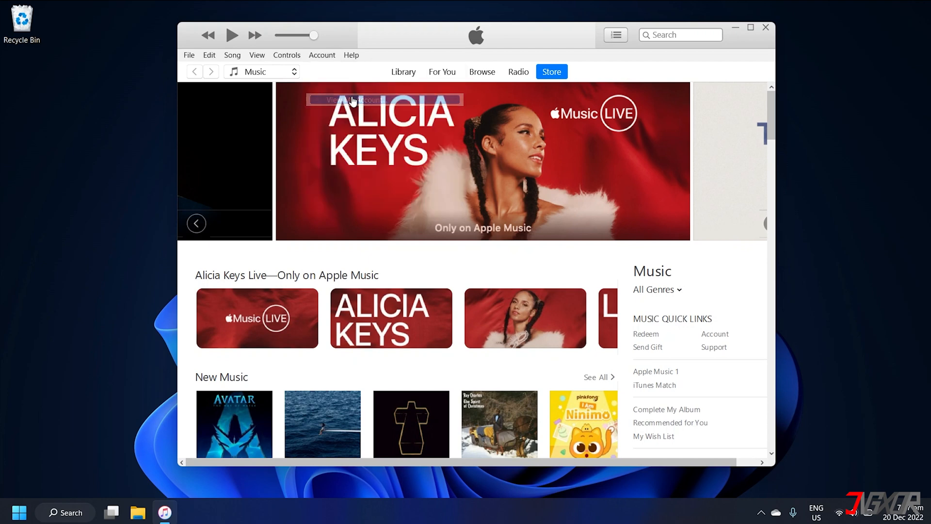
Sign in via Account > View My Account and manage Subscriptions, showing Apple Music renewing 20 Jan 2023
{"action": "left_click", "coordinate": [352, 100]}
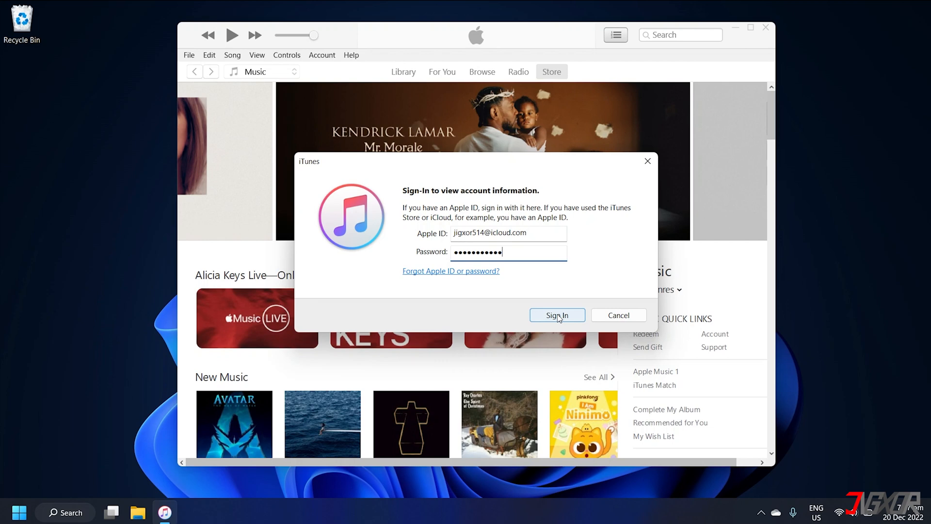
{"action": "left_click", "coordinate": [557, 314]}
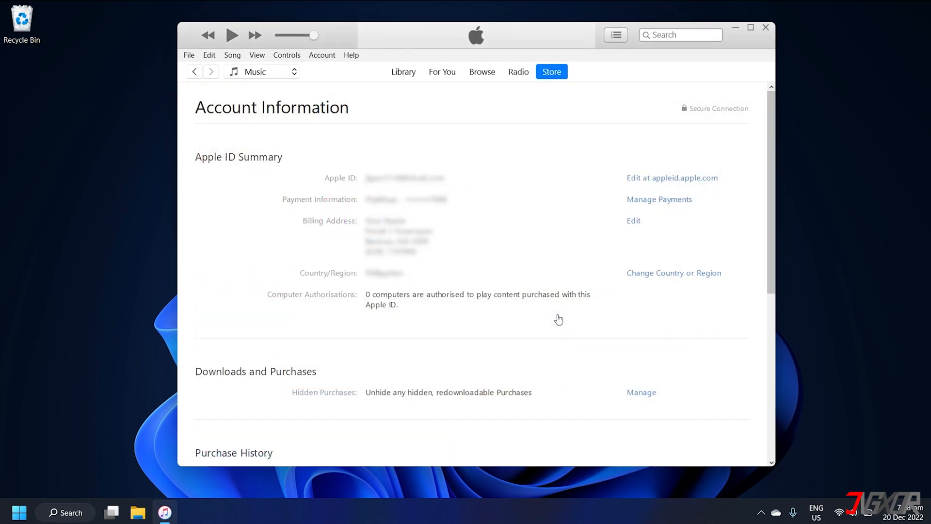
{"action": "scroll", "scroll_direction": "down", "scroll_amount": 3}
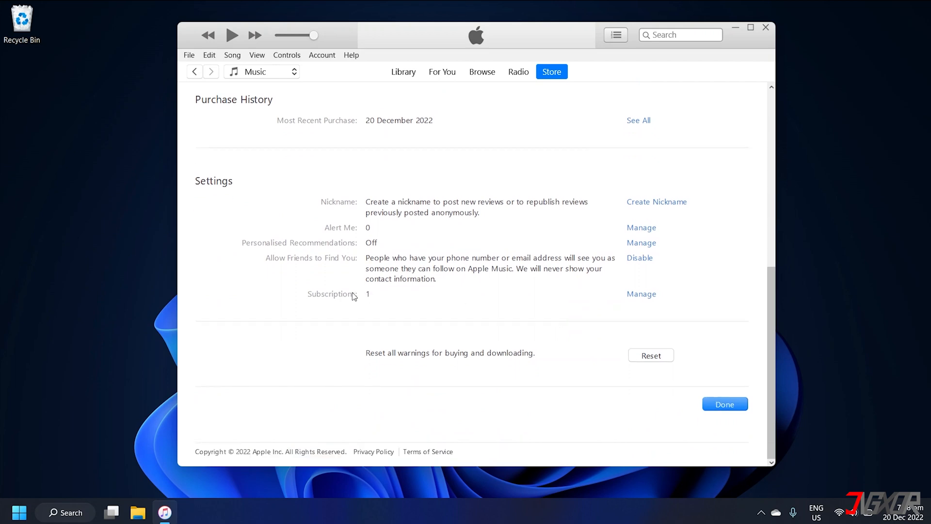
{"action": "mouse_move", "coordinate": [617, 300]}
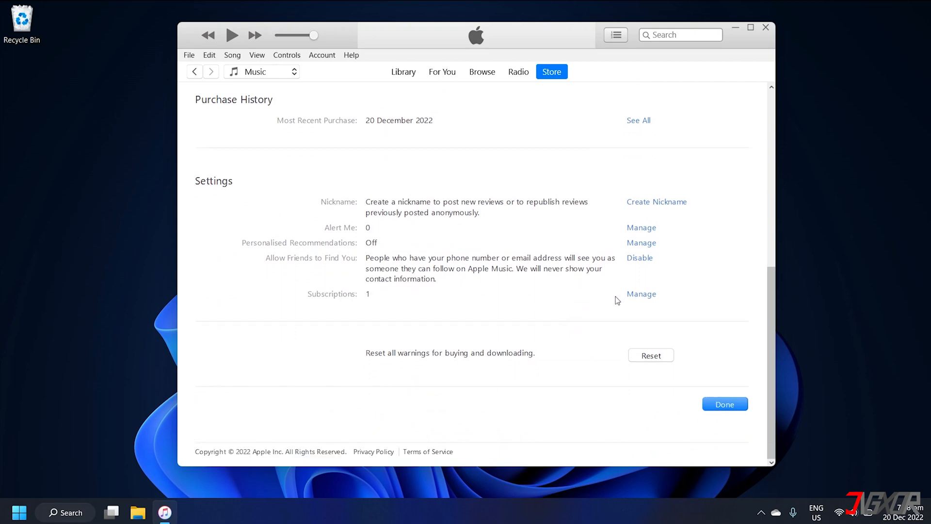
{"action": "left_click", "coordinate": [723, 404]}
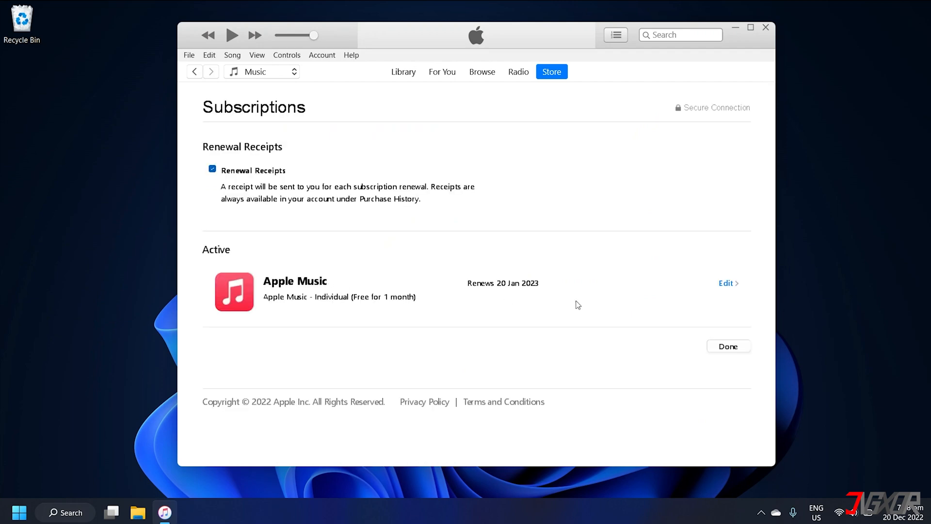
Edit the Apple Music subscription, cancel the free trial and confirm, leaving it Cancelled 20 Dec 2022
{"action": "left_click", "coordinate": [726, 282]}
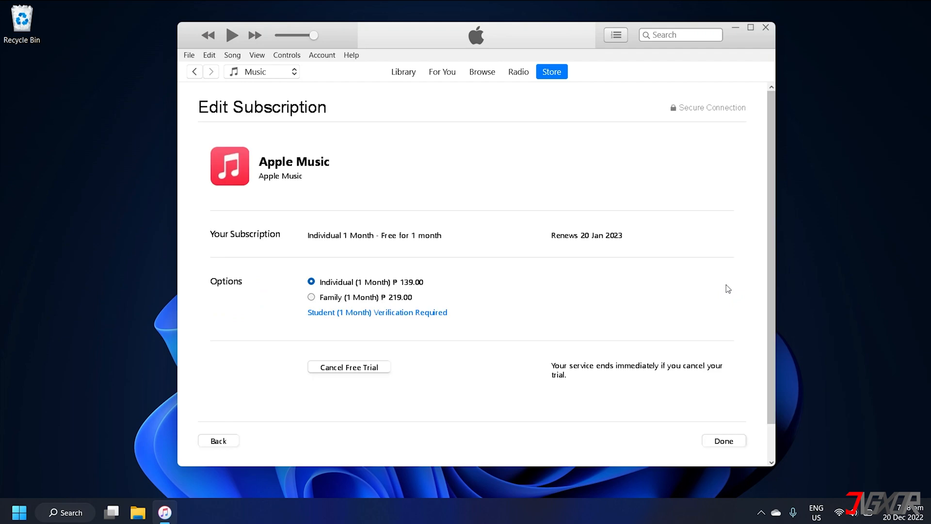
{"action": "left_click", "coordinate": [348, 367]}
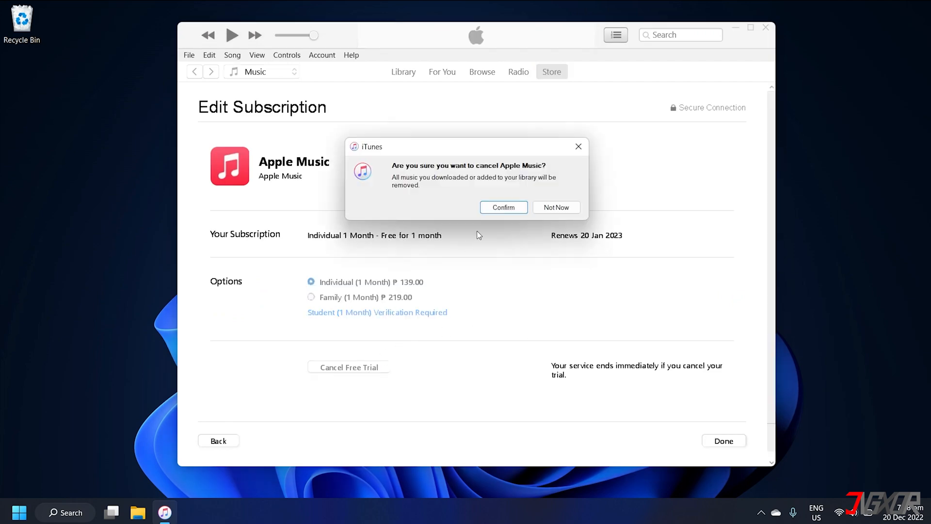
{"action": "left_click", "coordinate": [504, 207]}
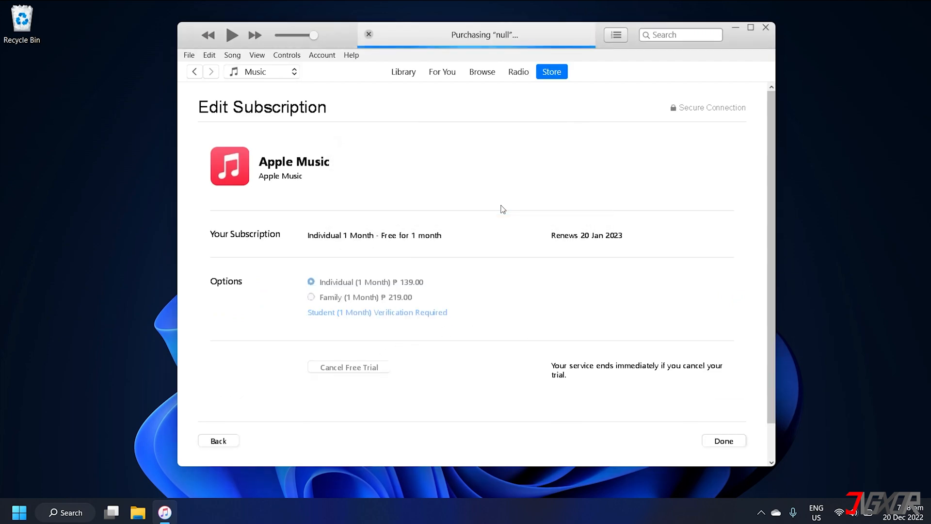
{"action": "left_click", "coordinate": [348, 367]}
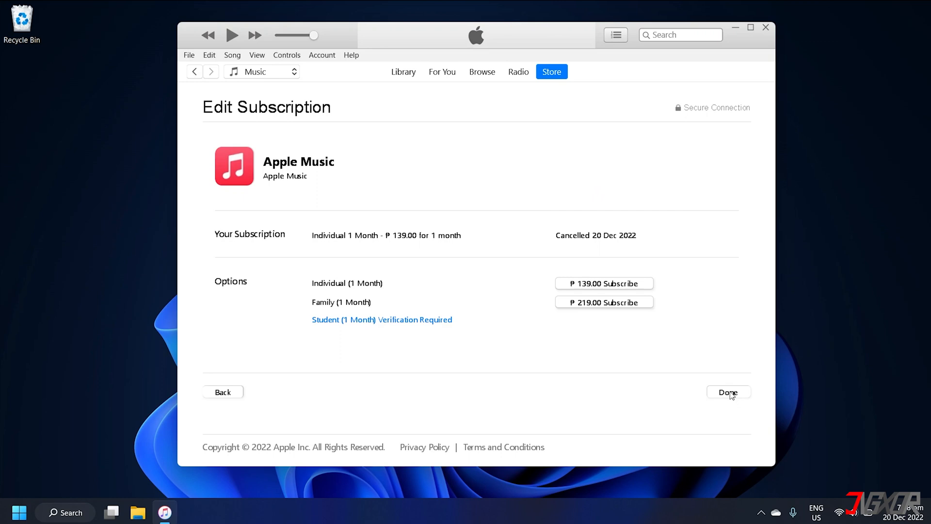